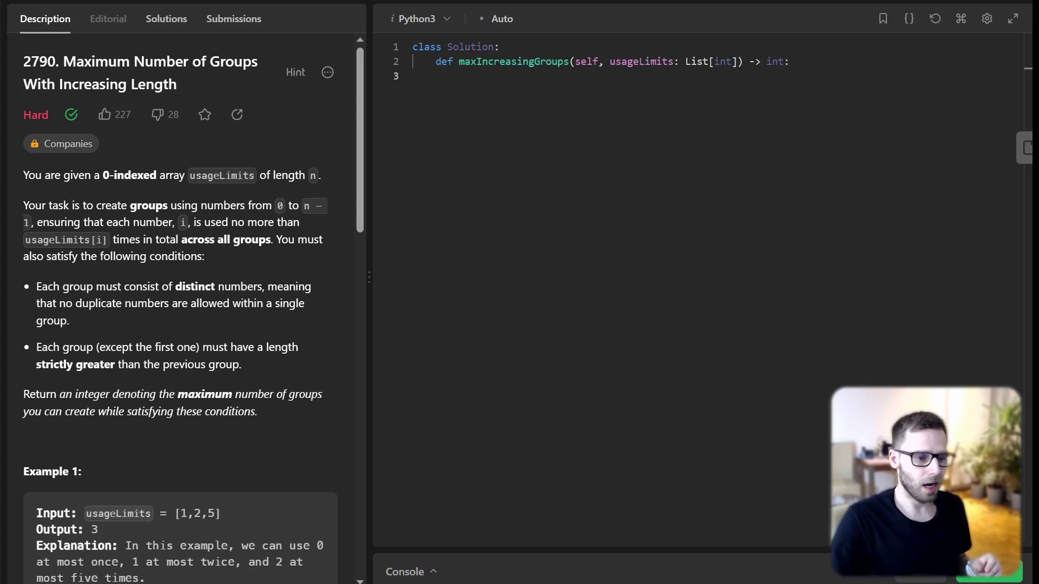
- Add a comment about sorting the usageLimits array, then call usageLimits.sort()
{"action": "left_click", "coordinate": [459, 75]}
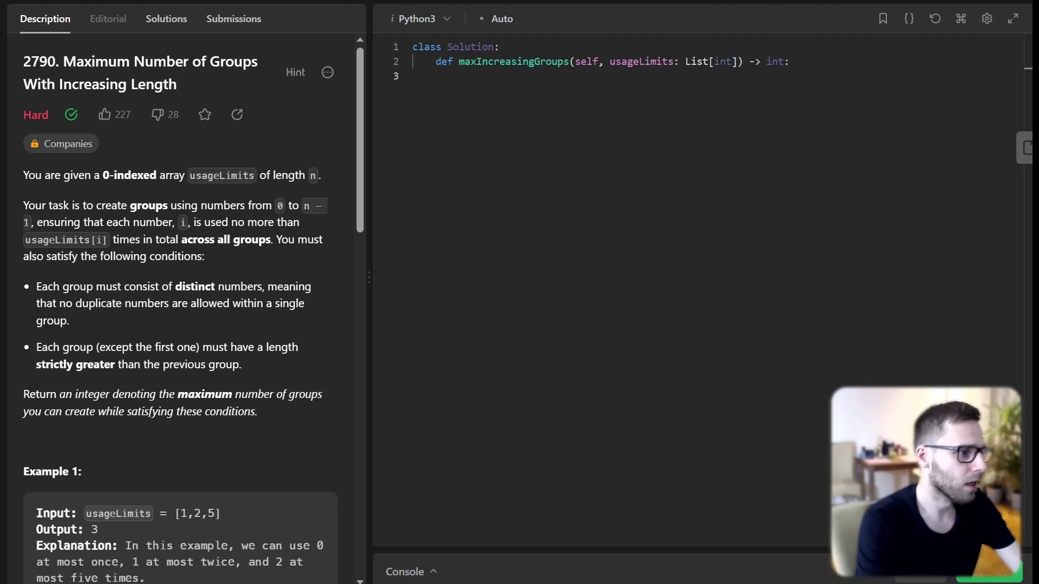
{"action": "type", "text": "# Sortt"}
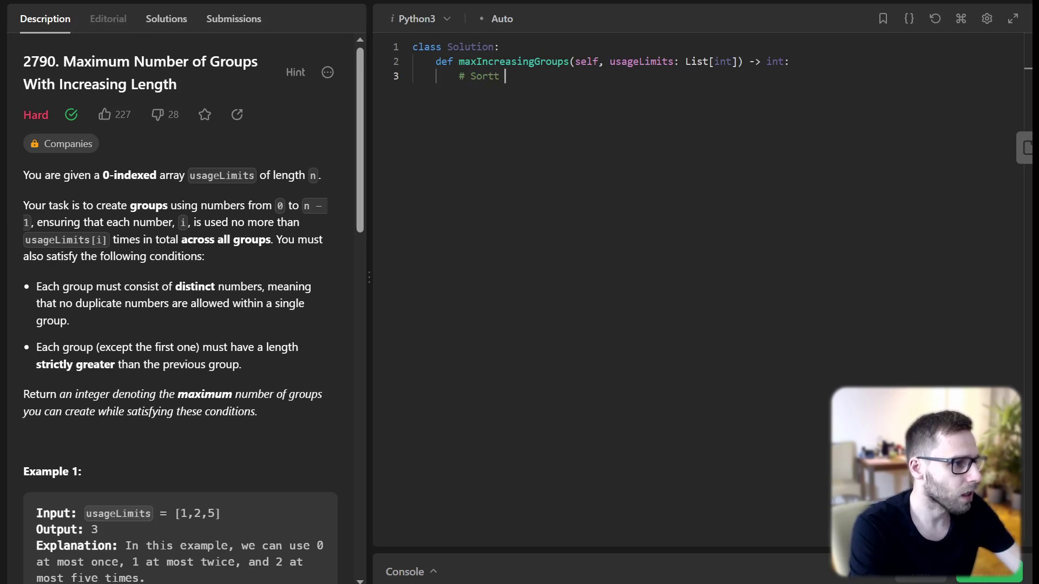
{"action": "key", "text": "Backspace"}
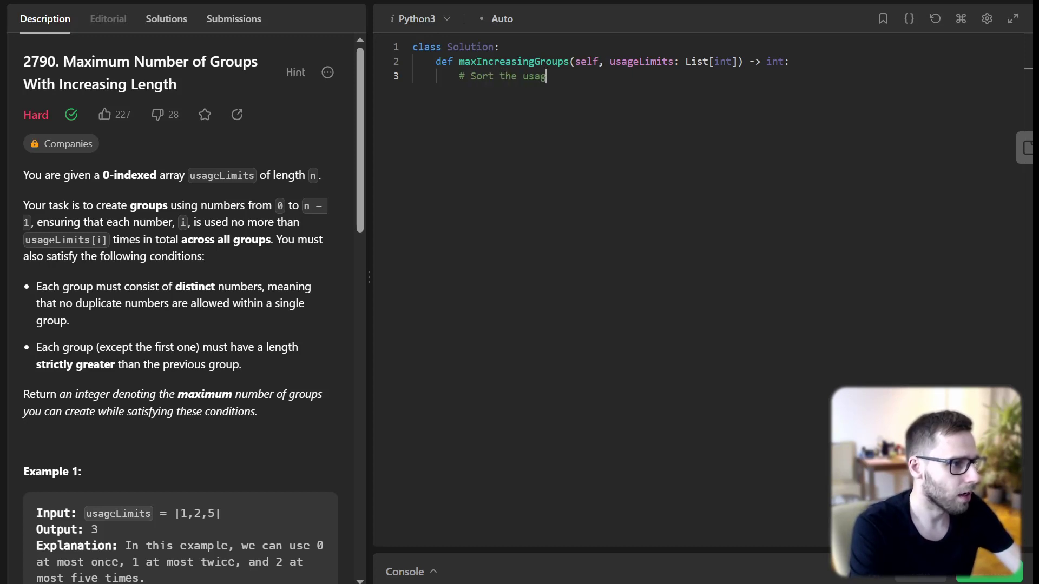
{"action": "type", "text": "eLimits array in ascending order"}
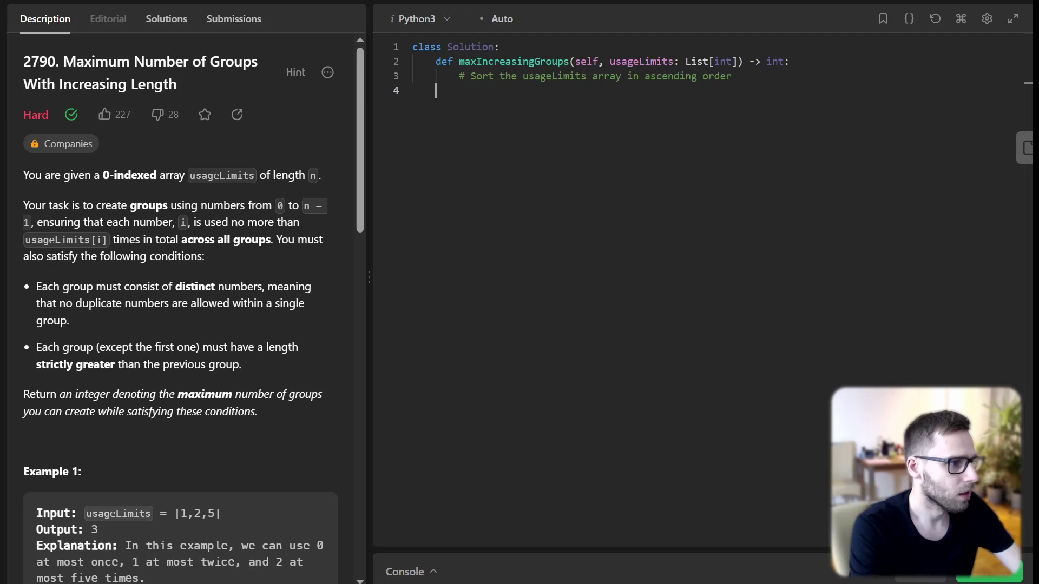
{"action": "type", "text": "usageLimit"}
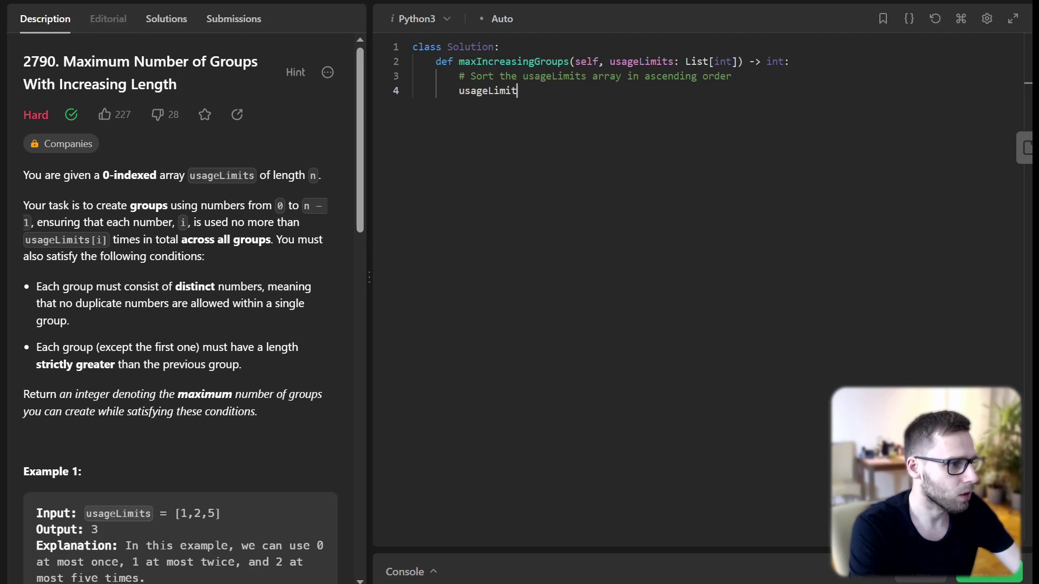
{"action": "type", "text": ".sort()"}
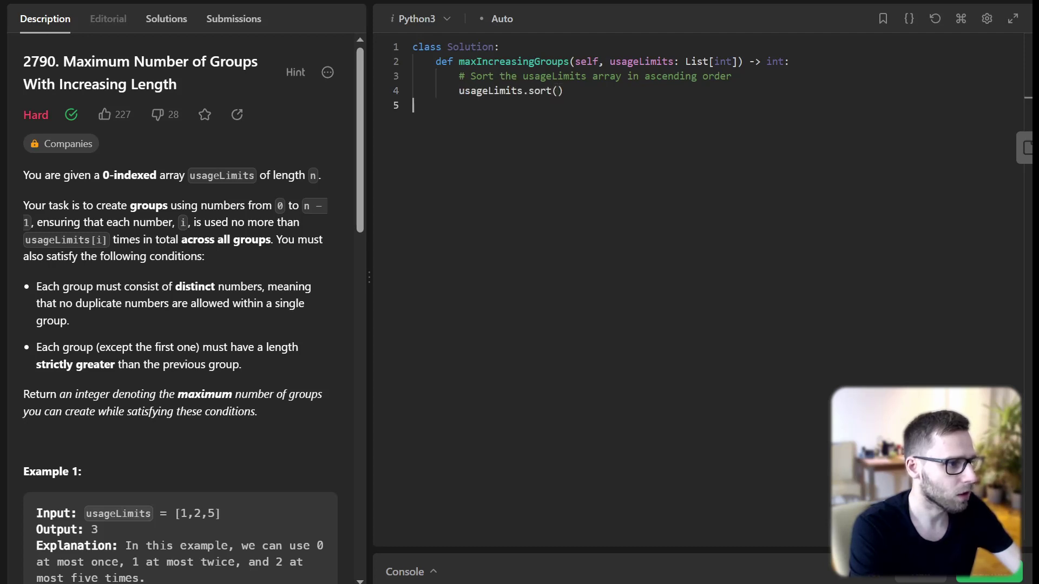
- Initialize count = 0 and sum_limit = 0 with comments, and note incrementally summing usageLimits
{"action": "type", "text": "# Initialize"}
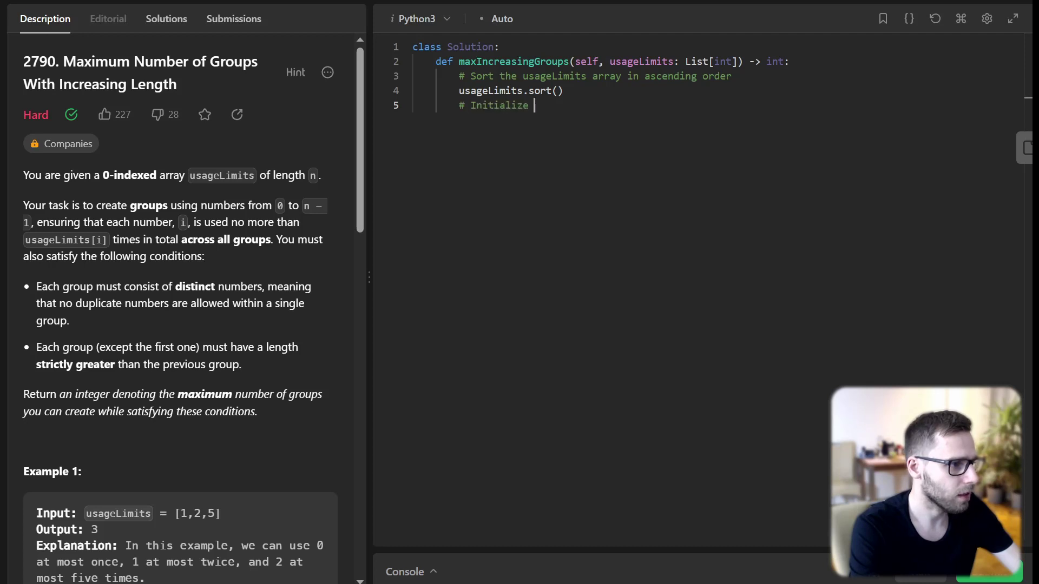
{"action": "type", "text": "the counter of"}
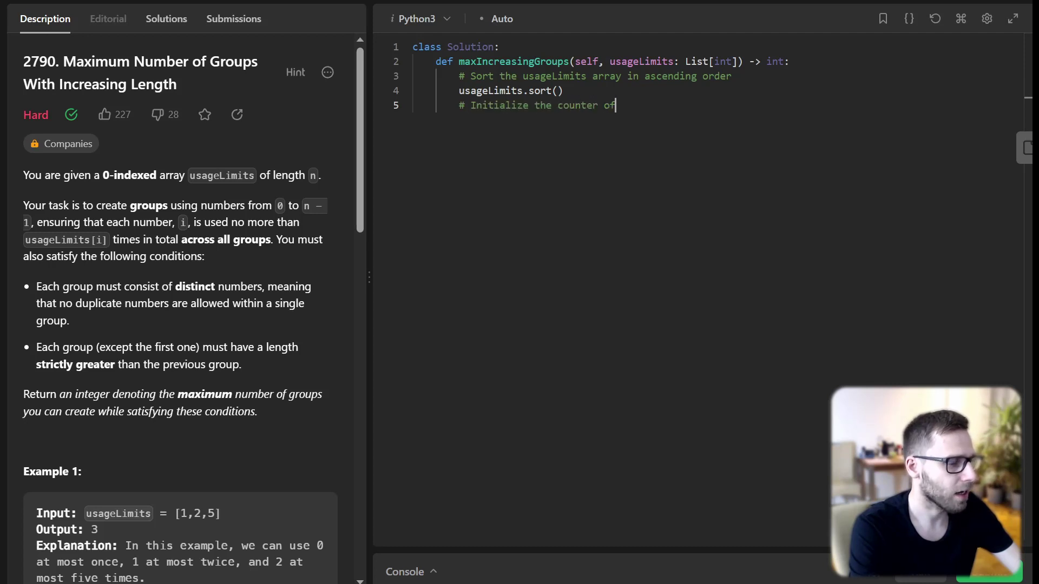
{"action": "type", "text": "for the number of groups"}
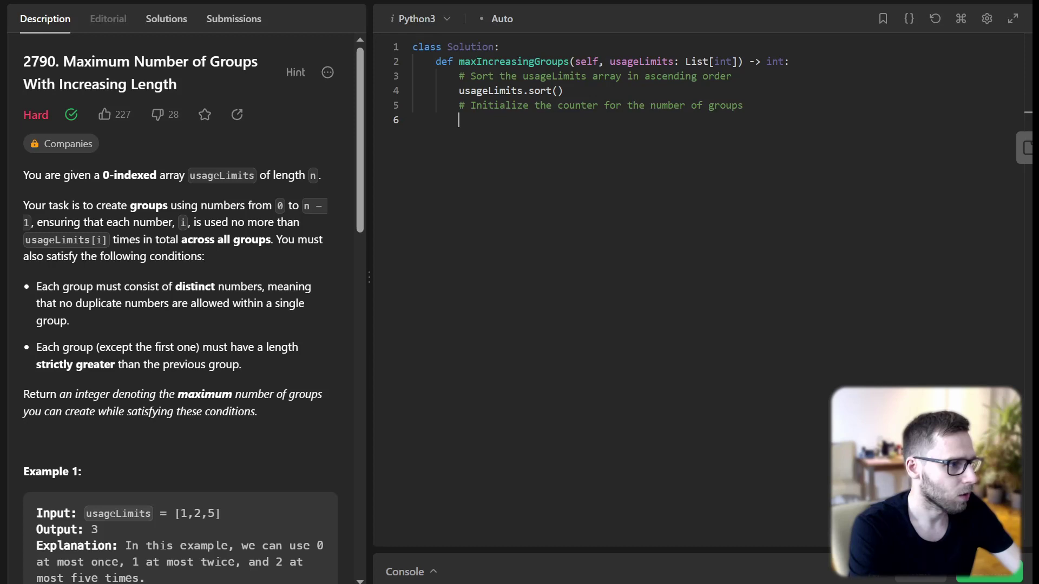
{"action": "type", "text": "count = 0"}
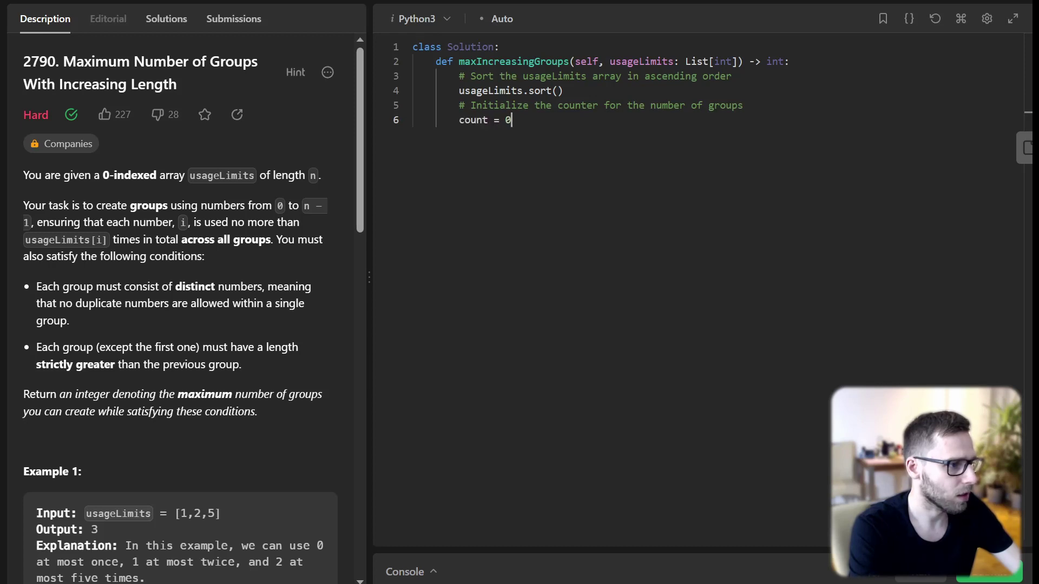
{"action": "type", "text": "# Initialize the sum of usage limit"}
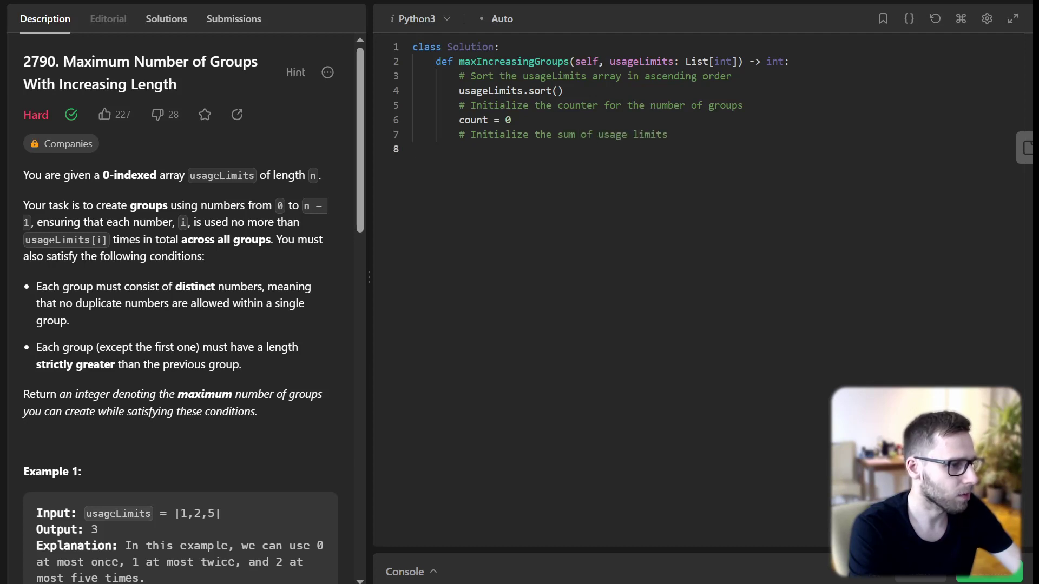
{"action": "type", "text": "sum_limit ="}
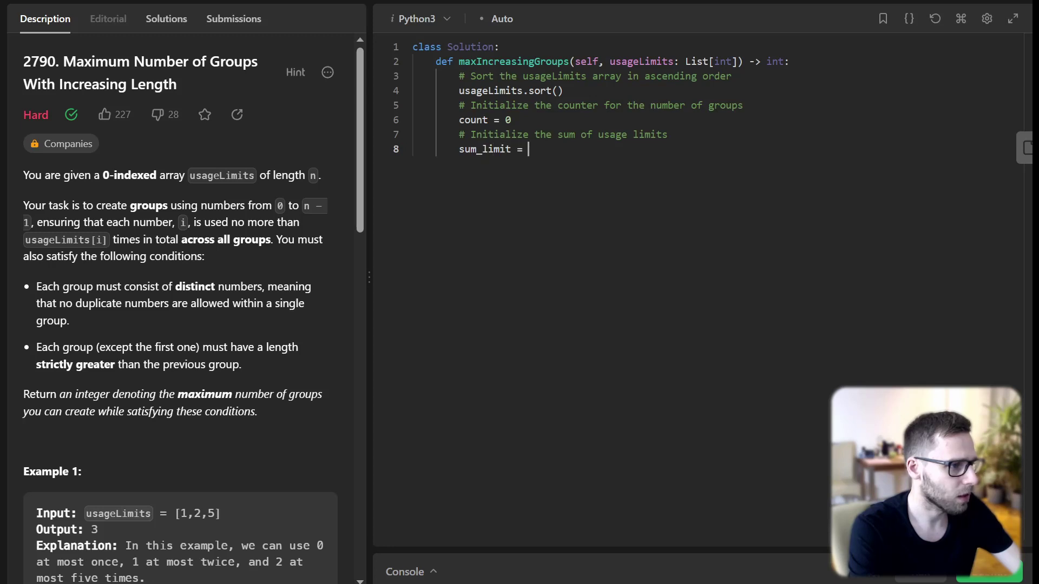
{"action": "type", "text": "0"}
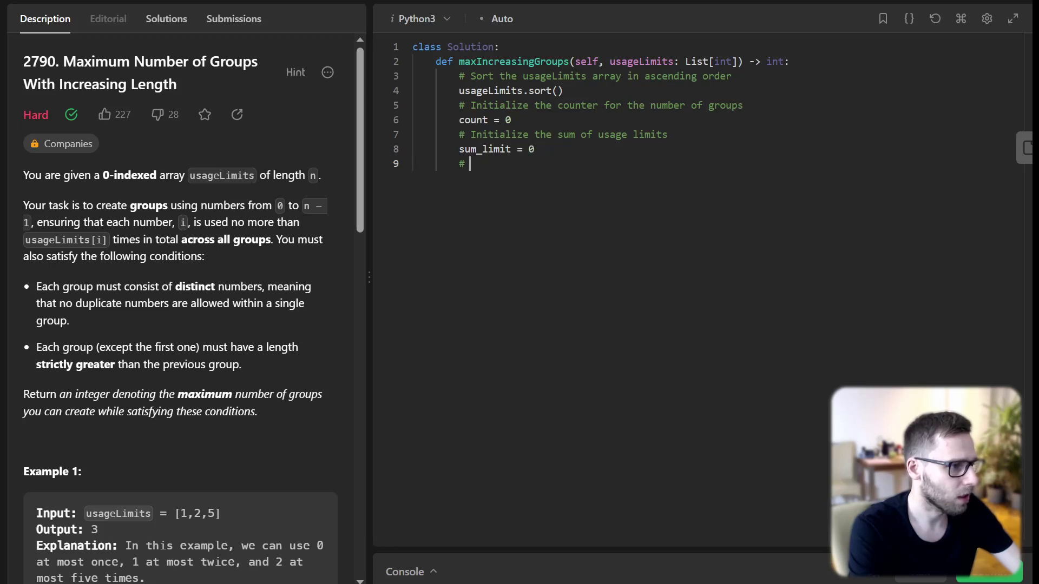
{"action": "type", "text": "Incrementally sum"}
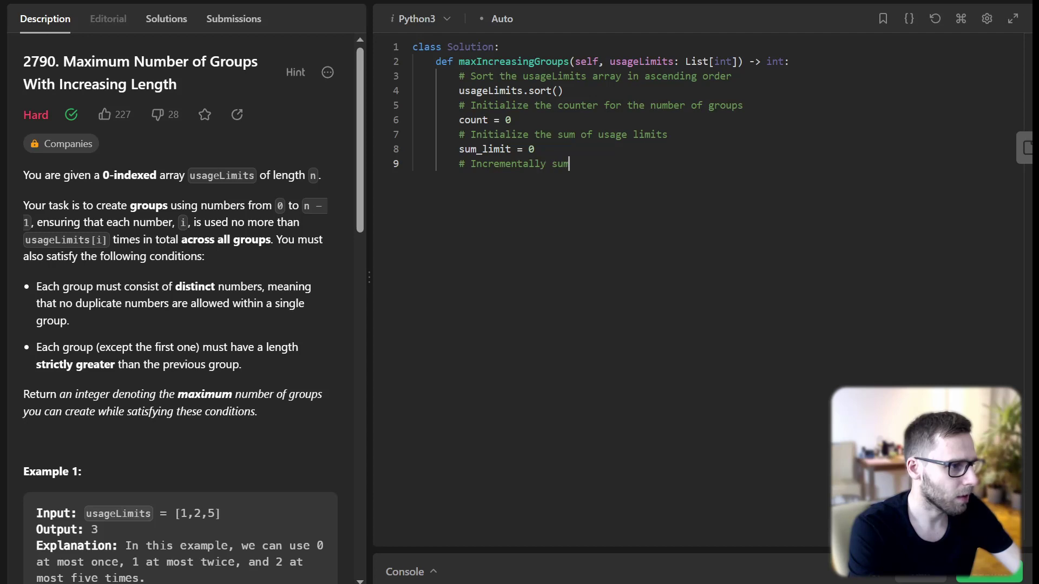
{"action": "type", "text": "the elements of"}
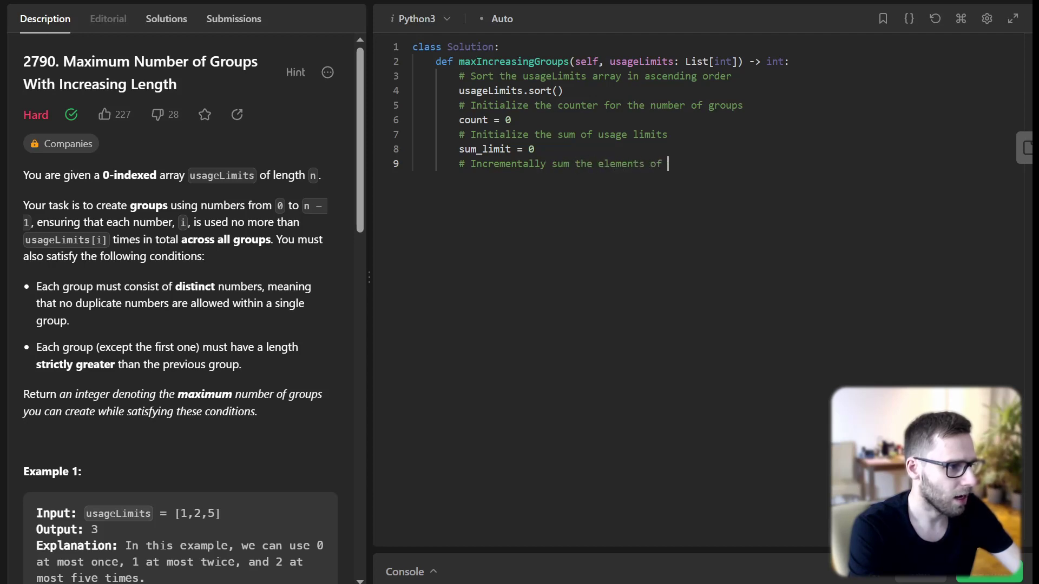
{"action": "type", "text": "usageLimits"}
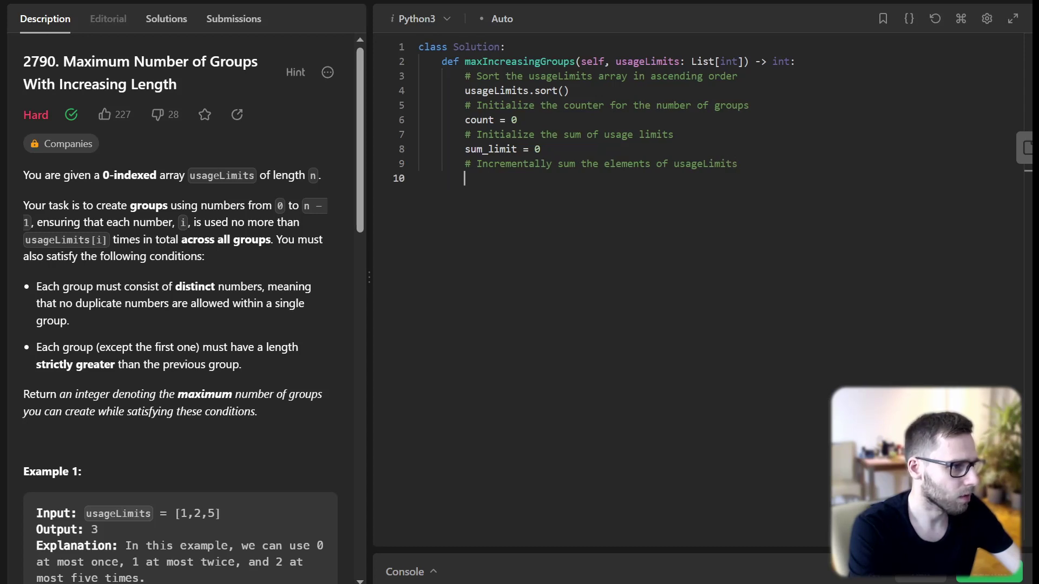
- Loop over usageLimits, adding each limit to sum_limit
{"action": "type", "text": "for limit"}
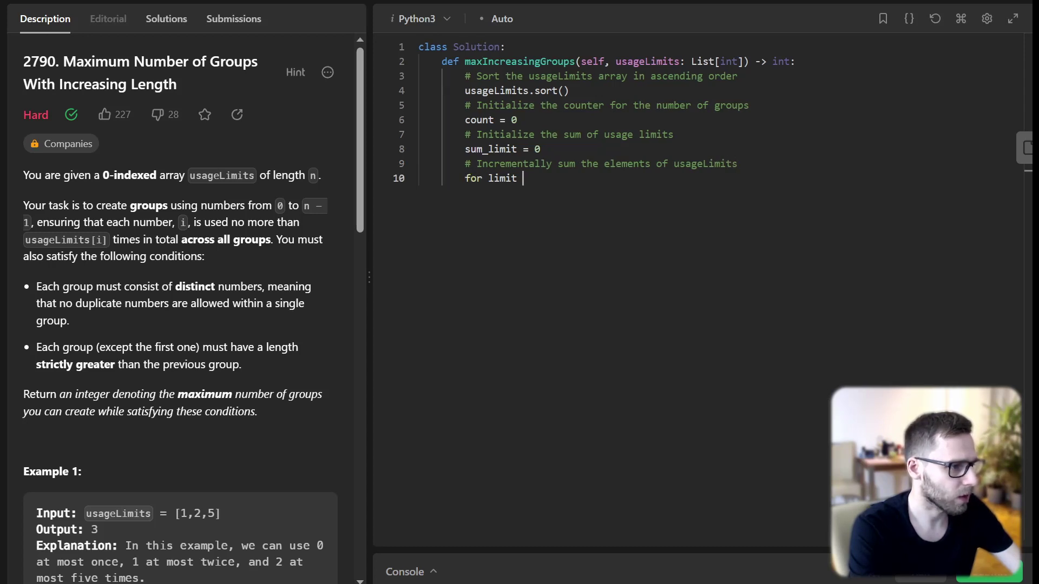
{"action": "type", "text": "in usageLimi"}
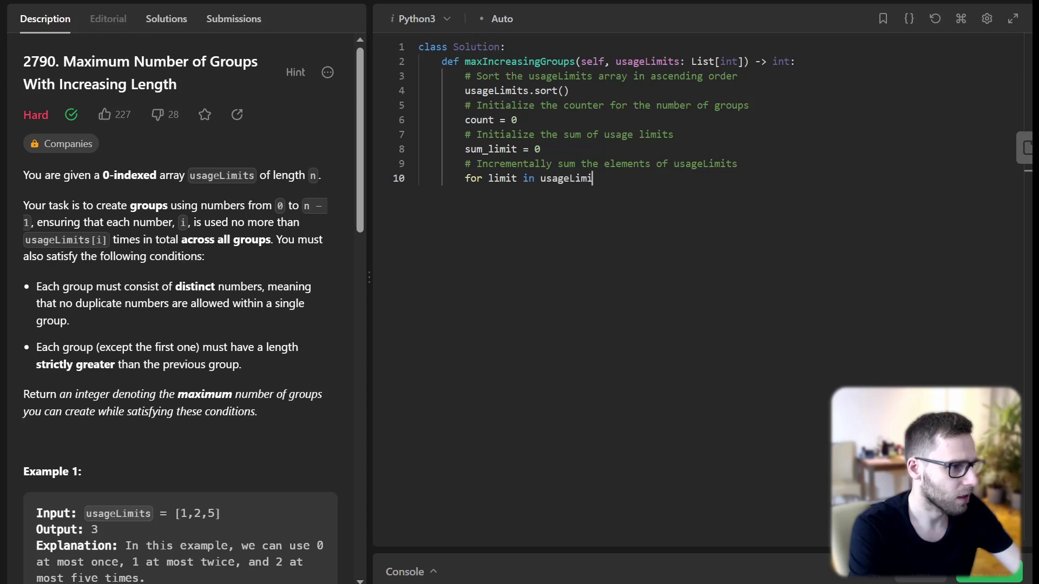
{"action": "type", "text": "ts:"}
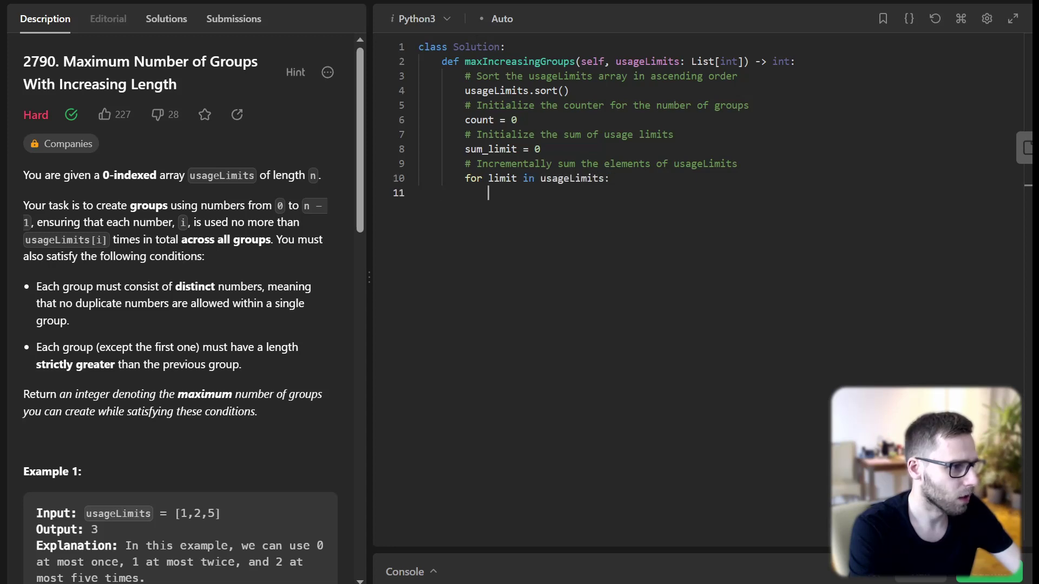
{"action": "type", "text": "sum_limit"}
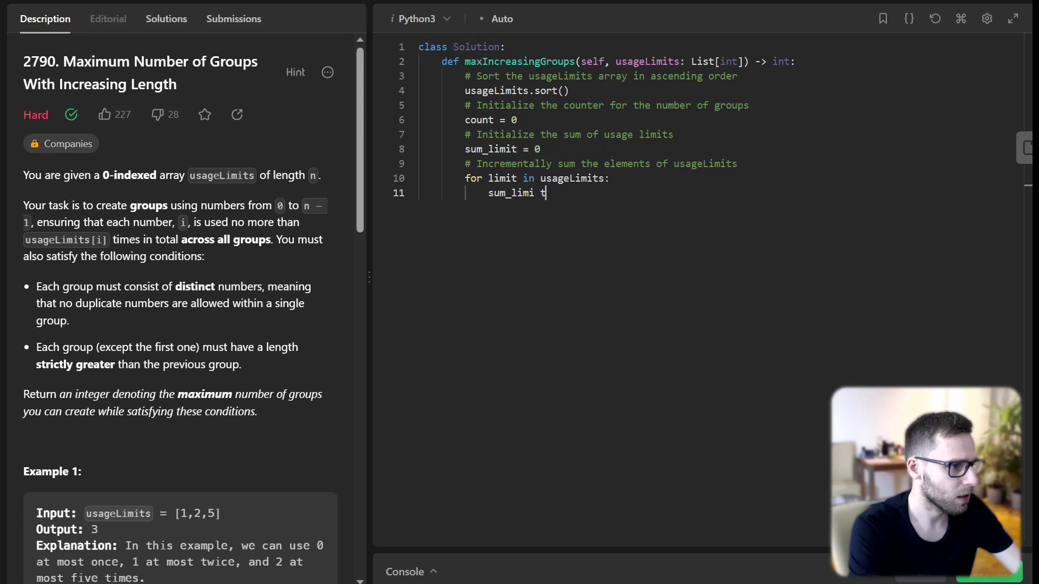
{"action": "key", "text": "Backspace"}
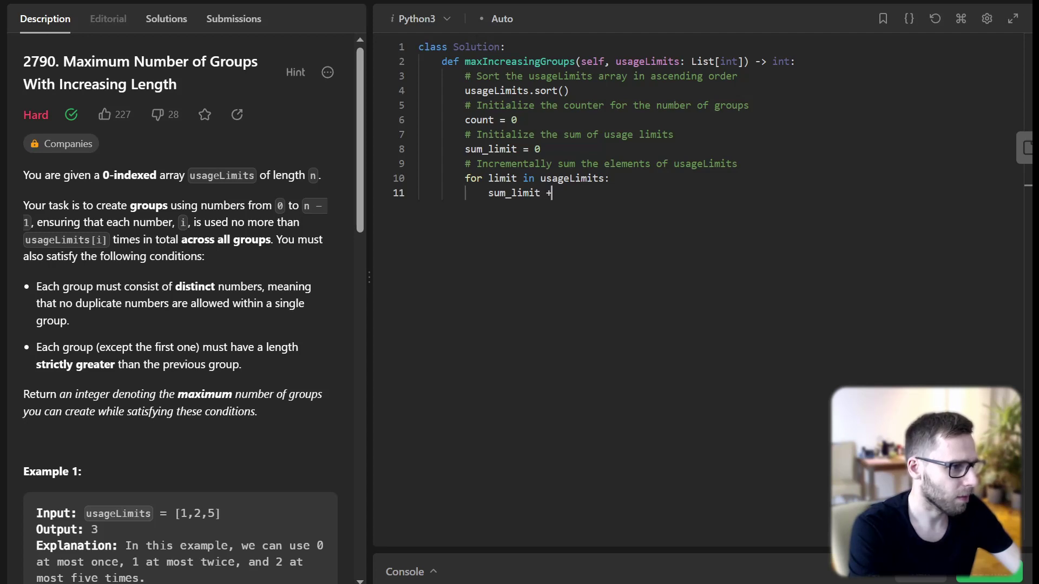
{"action": "type", "text": "= limit"}
{"action": "type", "text": "# Check"}
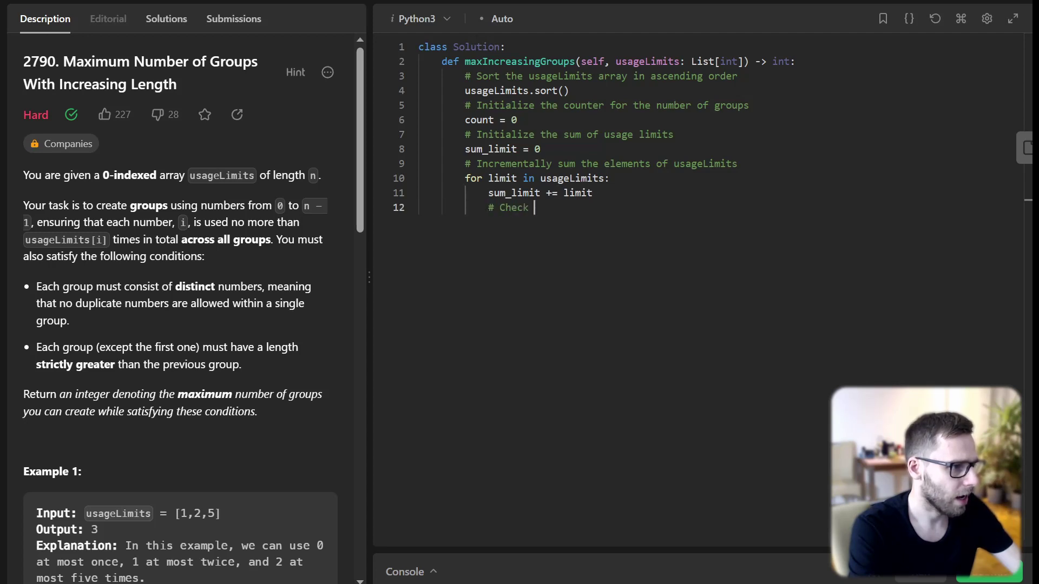
- Comment the group-size condition and check sum_limit >= (count+1)*(count+2)//2
{"action": "type", "text": "if the sum is"}
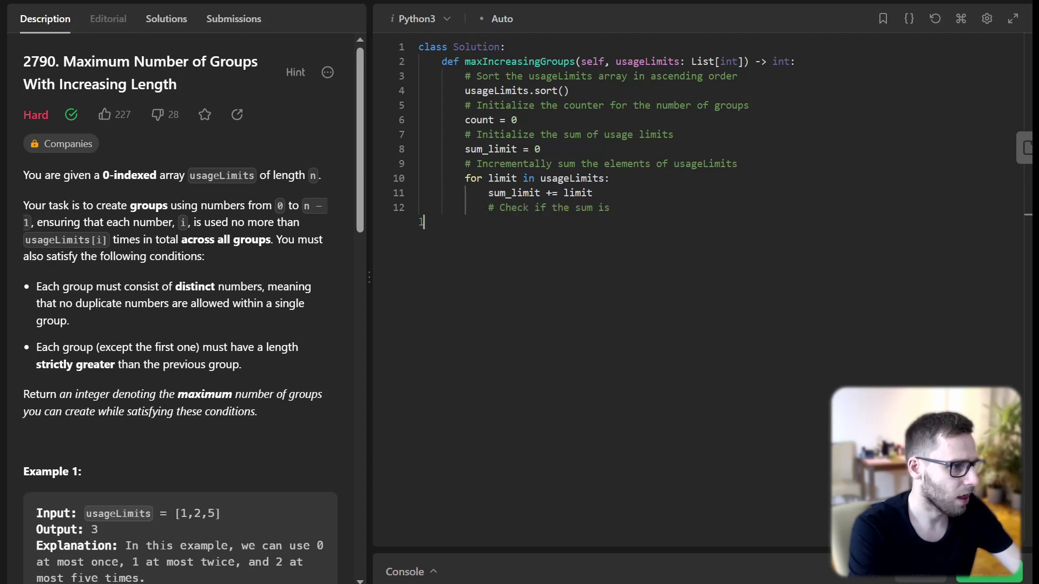
{"action": "type", "text": "large enough to"}
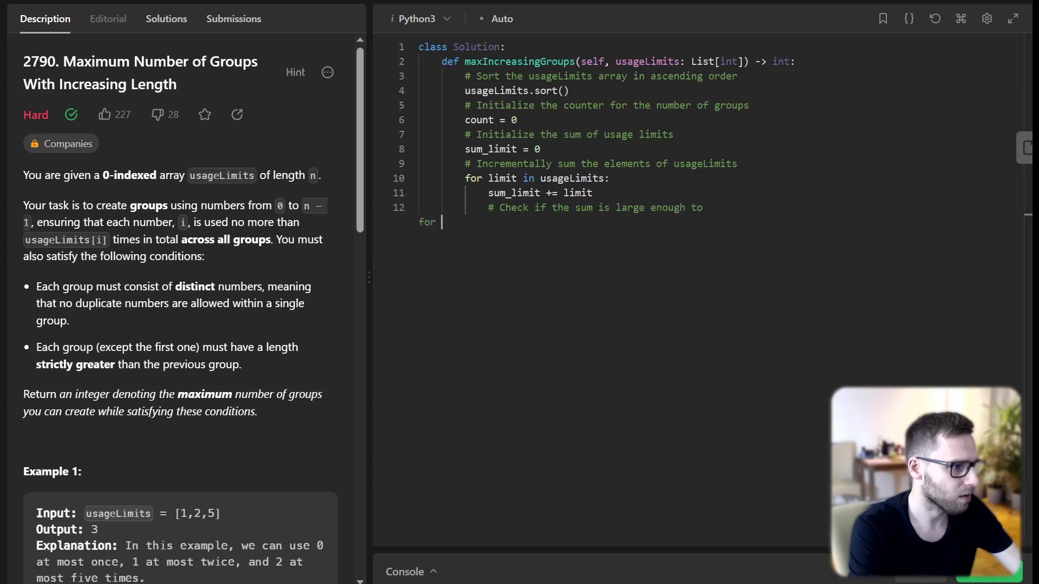
{"action": "type", "text": "orm a group"}
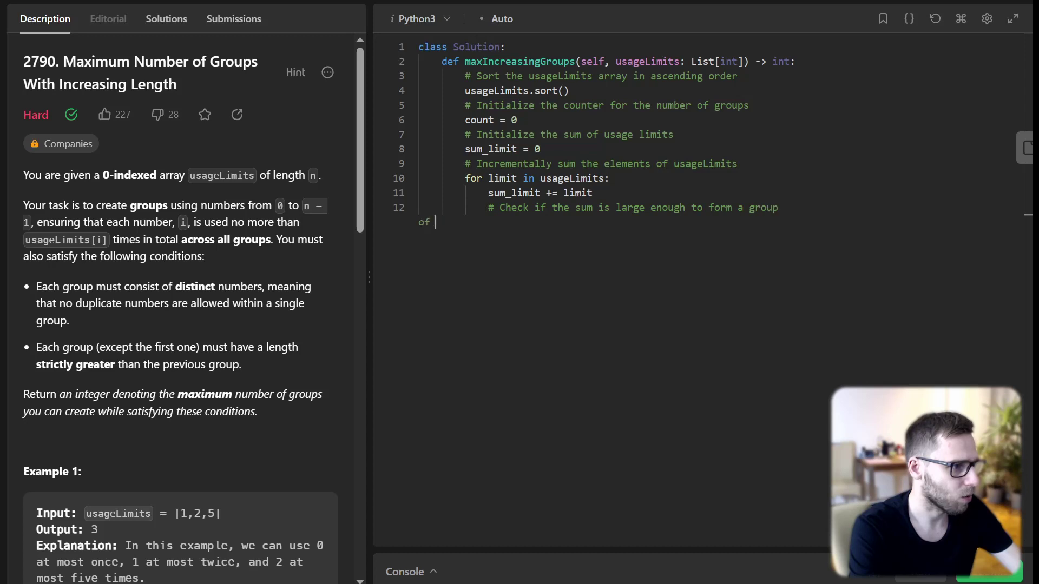
{"action": "type", "text": "size (count+1)"}
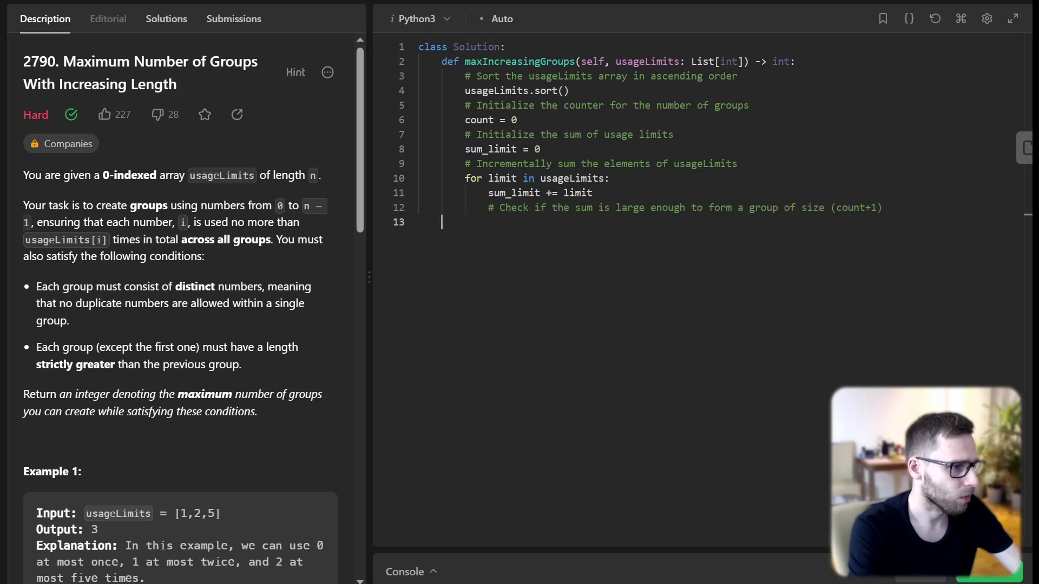
{"action": "type", "text": "if sum_limit"}
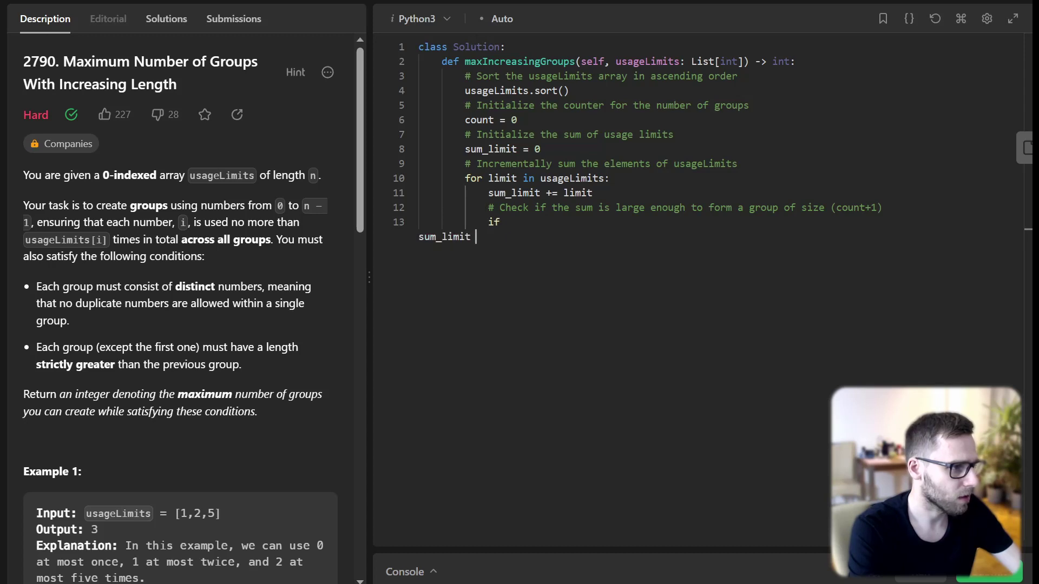
{"action": "type", "text": ">= (count+1)*(count+2)//2:"}
{"action": "type", "text": "# If the sum is"}
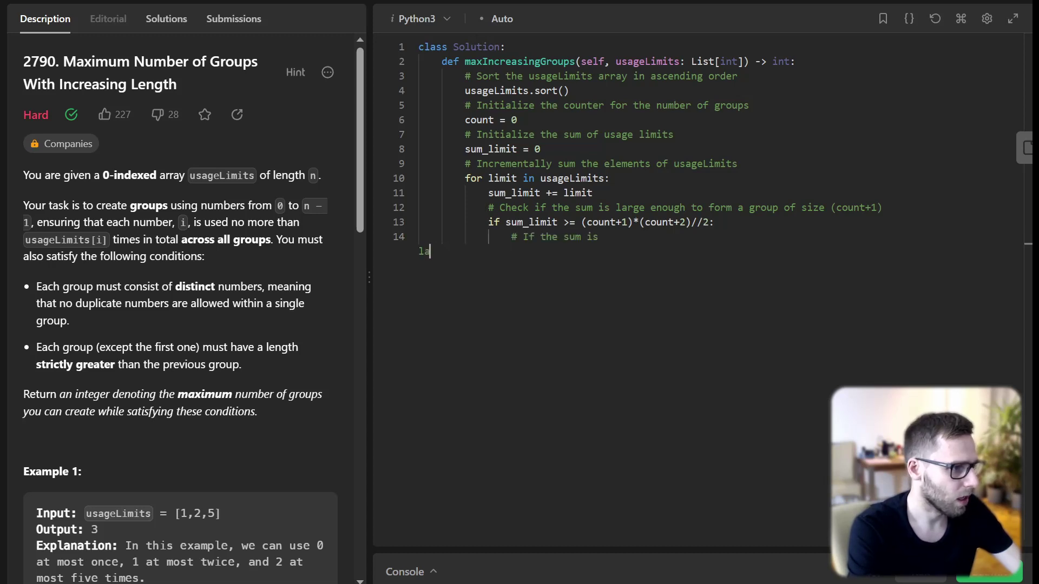
- Increment count inside the check with a comment, and begin the return statement
{"action": "type", "text": "increment the coutn"}
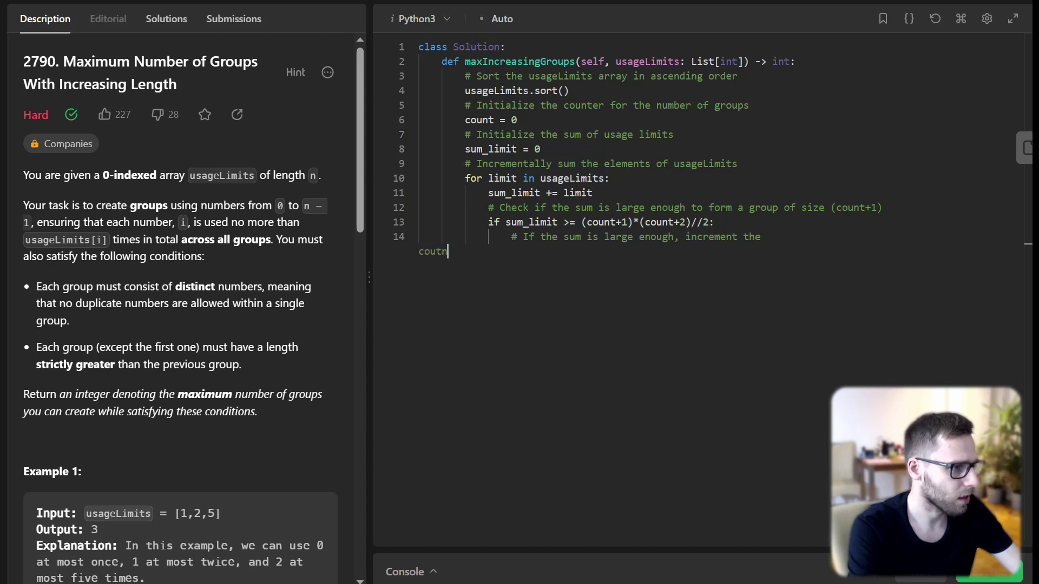
{"action": "key", "text": "Backspace"}
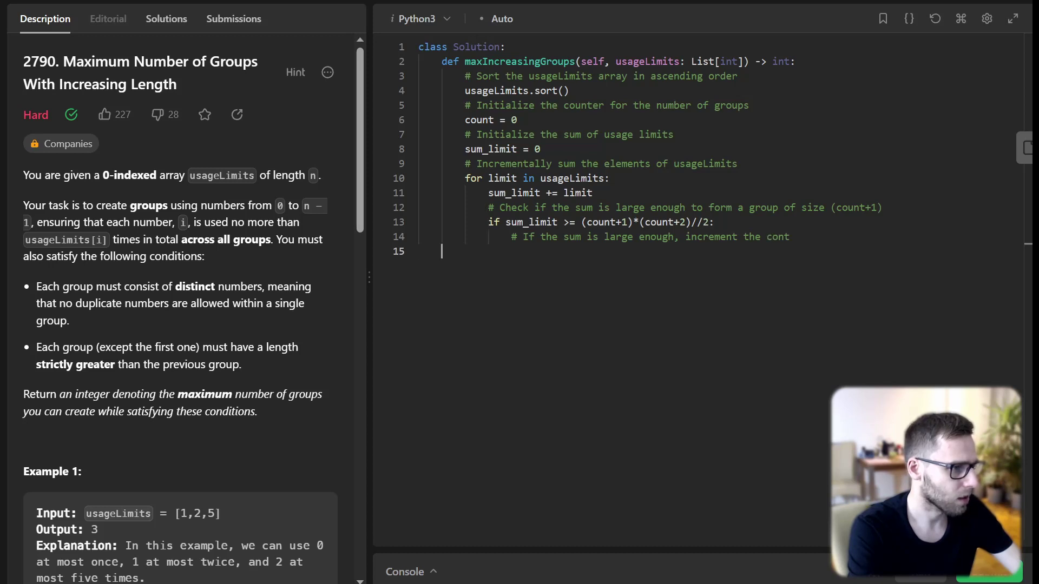
{"action": "type", "text": "count +="}
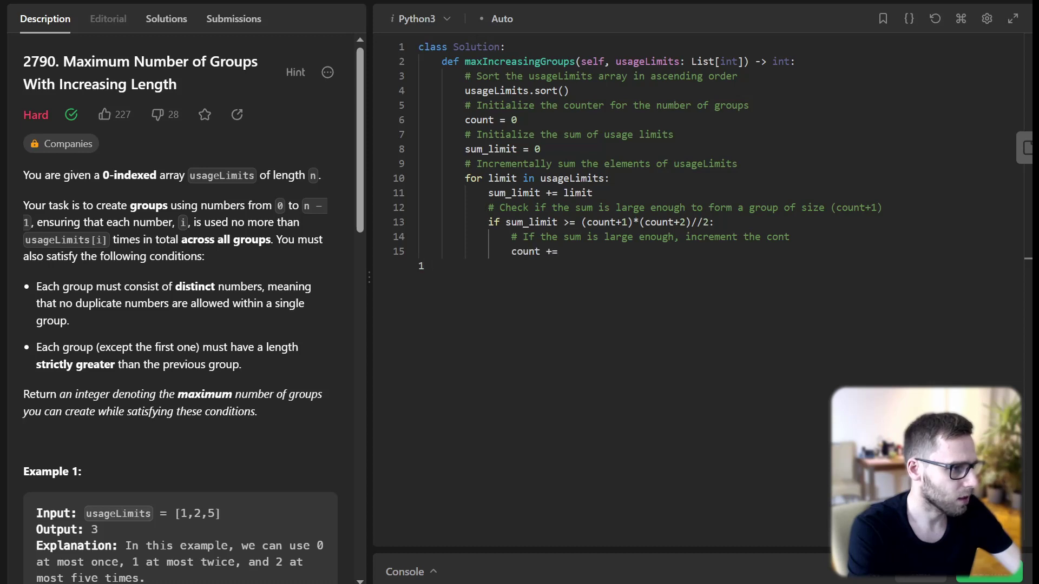
{"action": "type", "text": "1"}
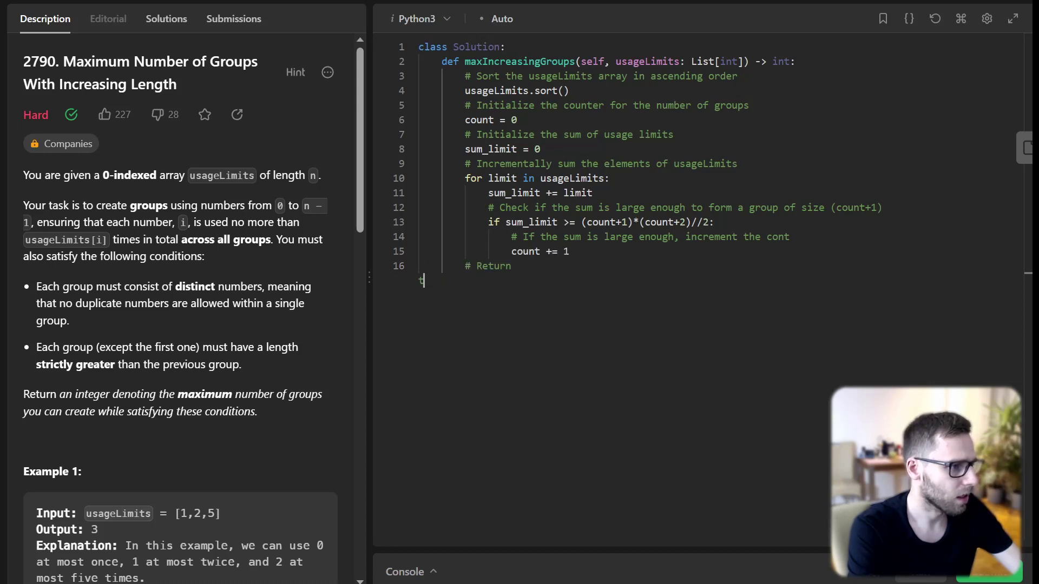
{"action": "type", "text": "the count as the maximum number of groups"}
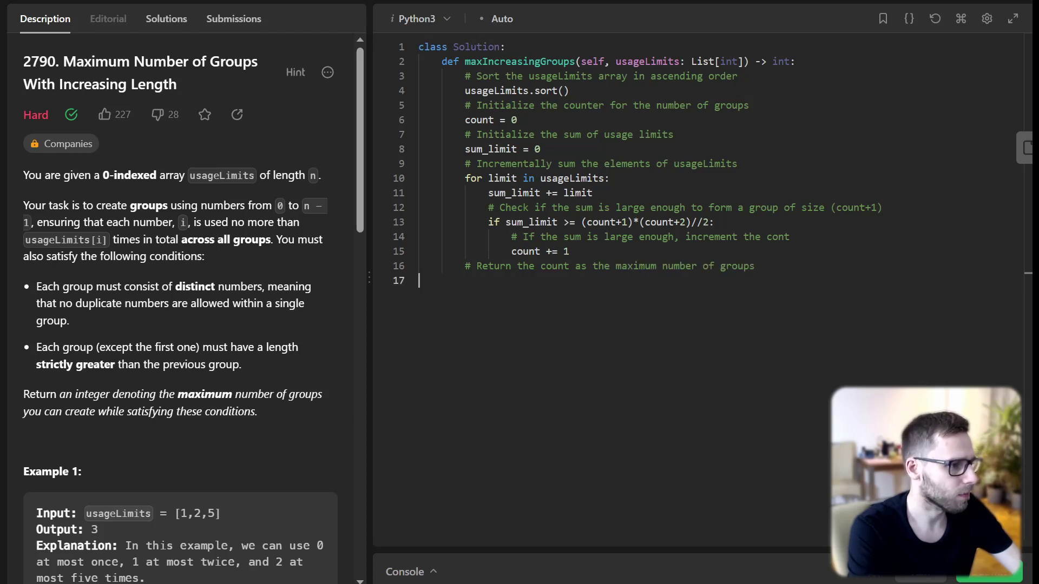
{"action": "type", "text": "e"}
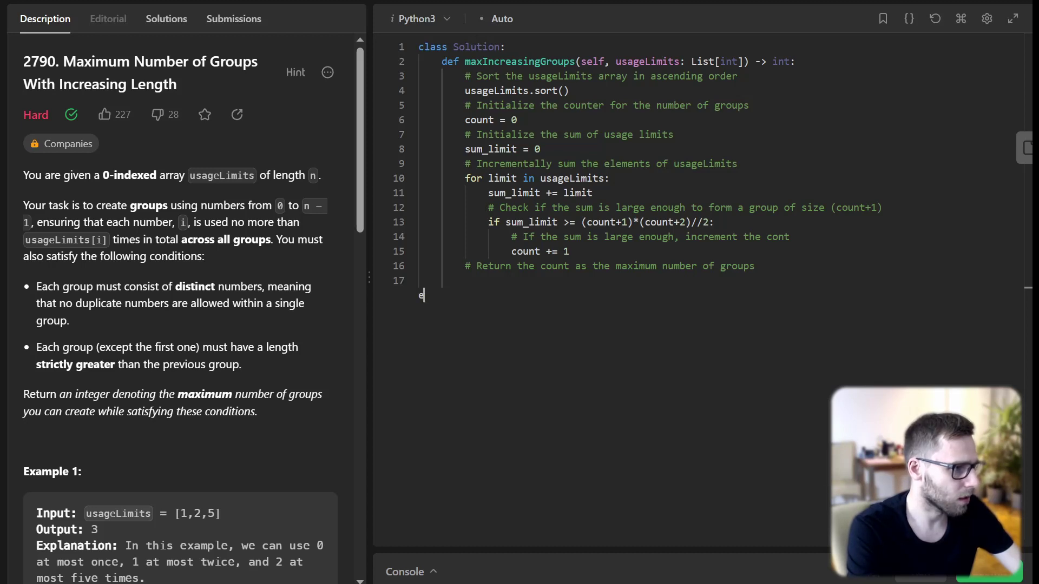
{"action": "type", "text": "return count"}
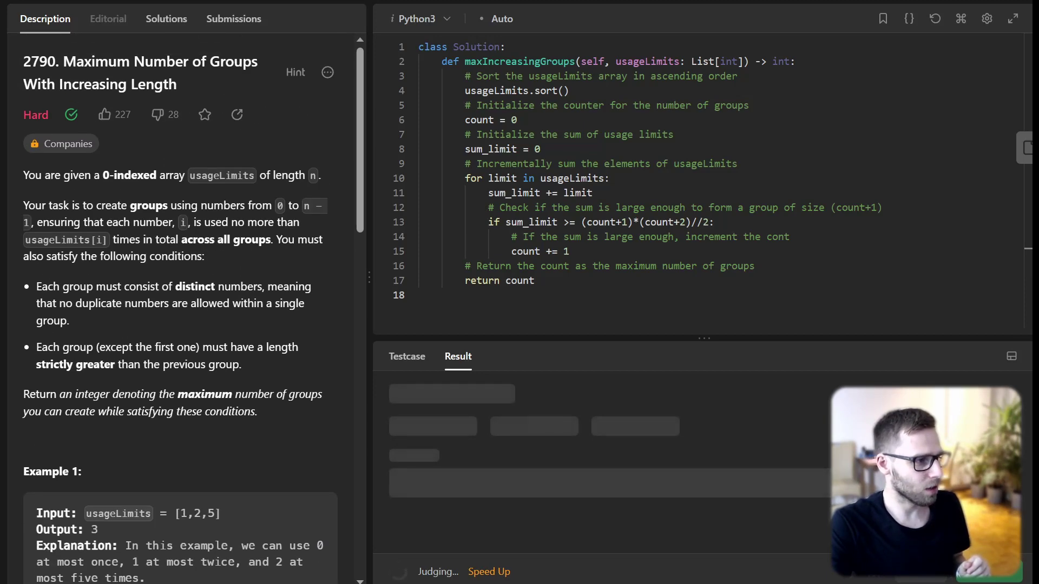
- Review runtime details and 30.30 MB memory (beats 92.94%), then scroll to the submitted code
{"action": "left_click", "coordinate": [233, 18]}
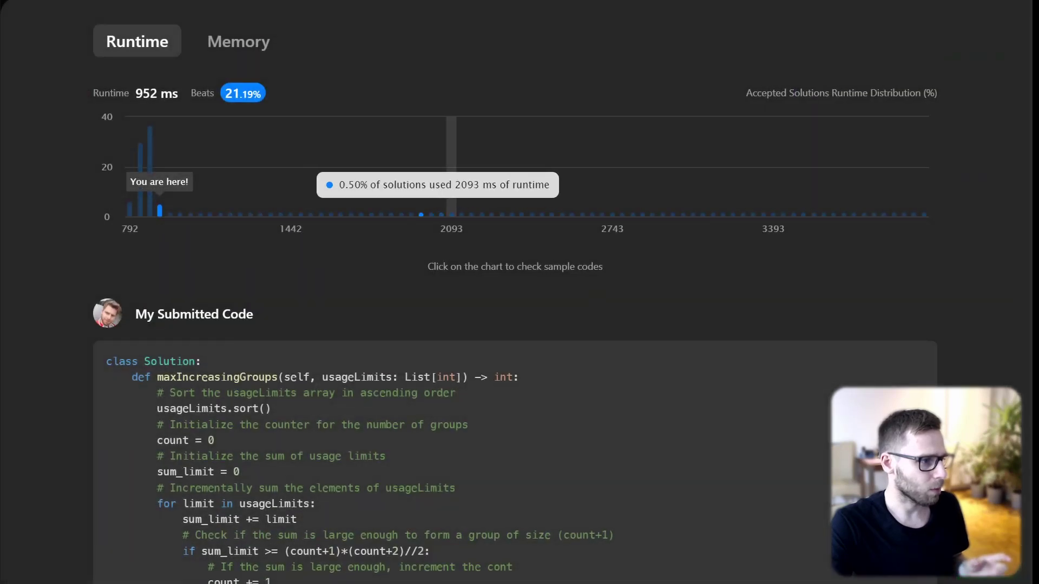
{"action": "mouse_move", "coordinate": [139, 152]}
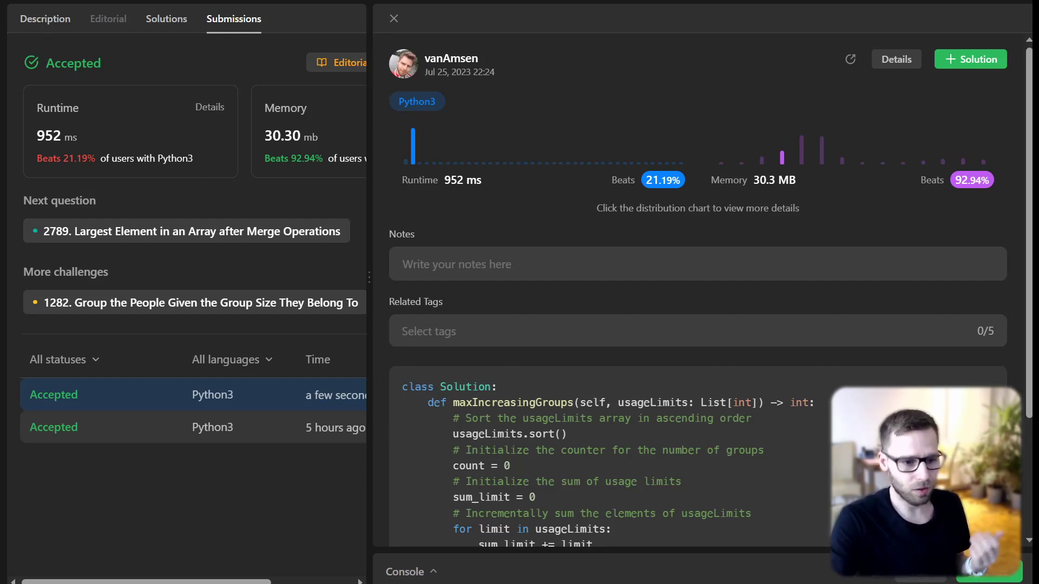
{"action": "scroll", "scroll_direction": "down", "scroll_amount": 3}
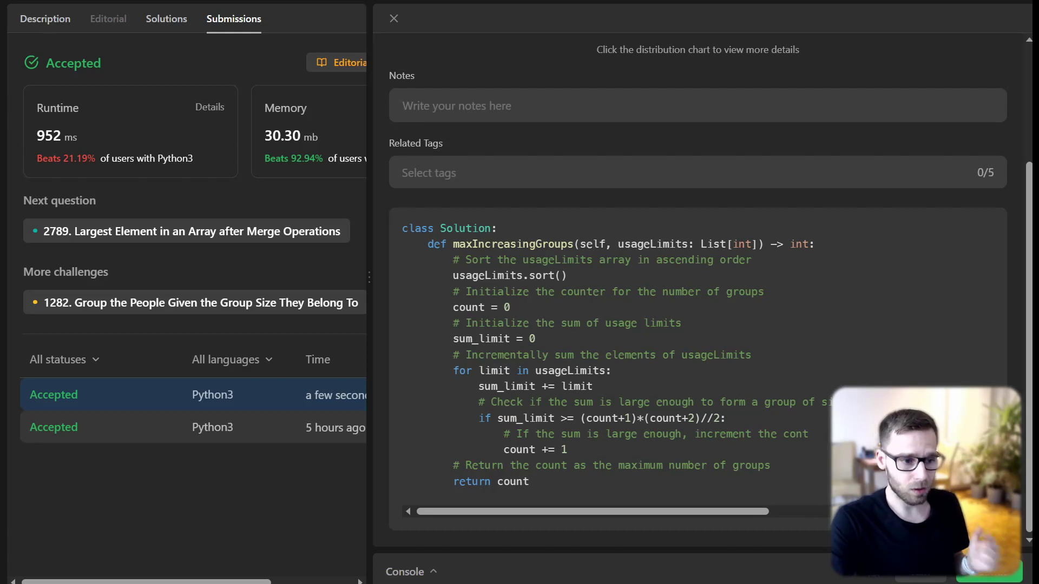